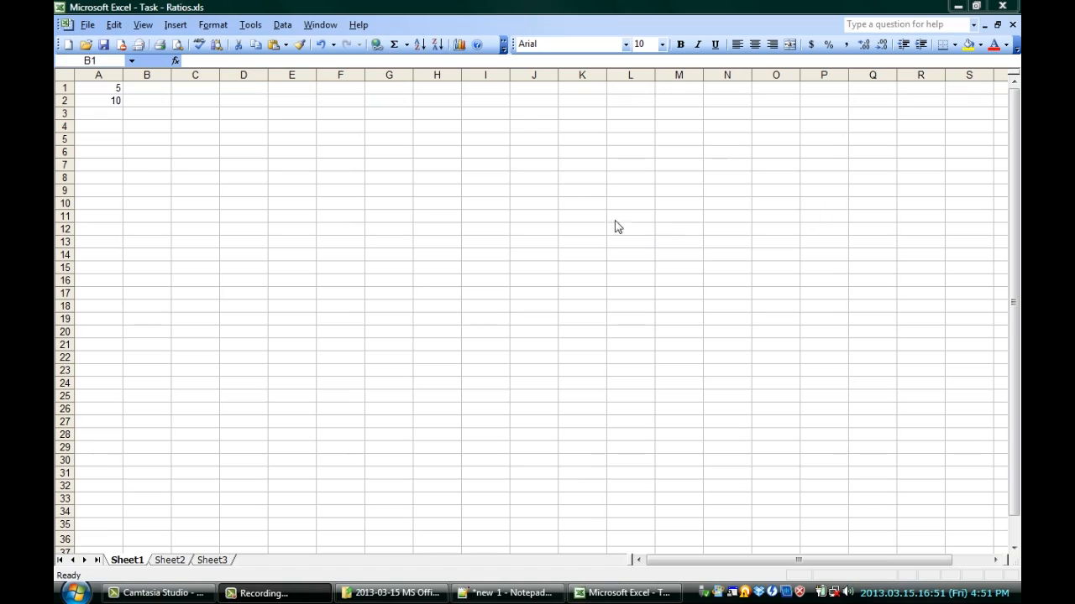
{"action": "mouse_move", "coordinate": [85, 102]}
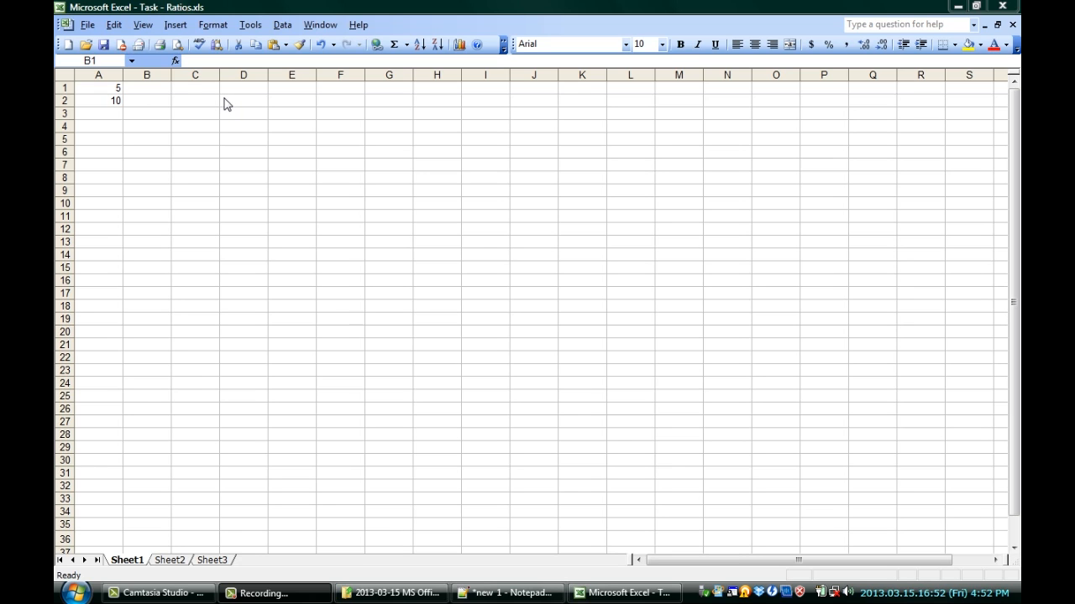
{"action": "mouse_move", "coordinate": [250, 25]}
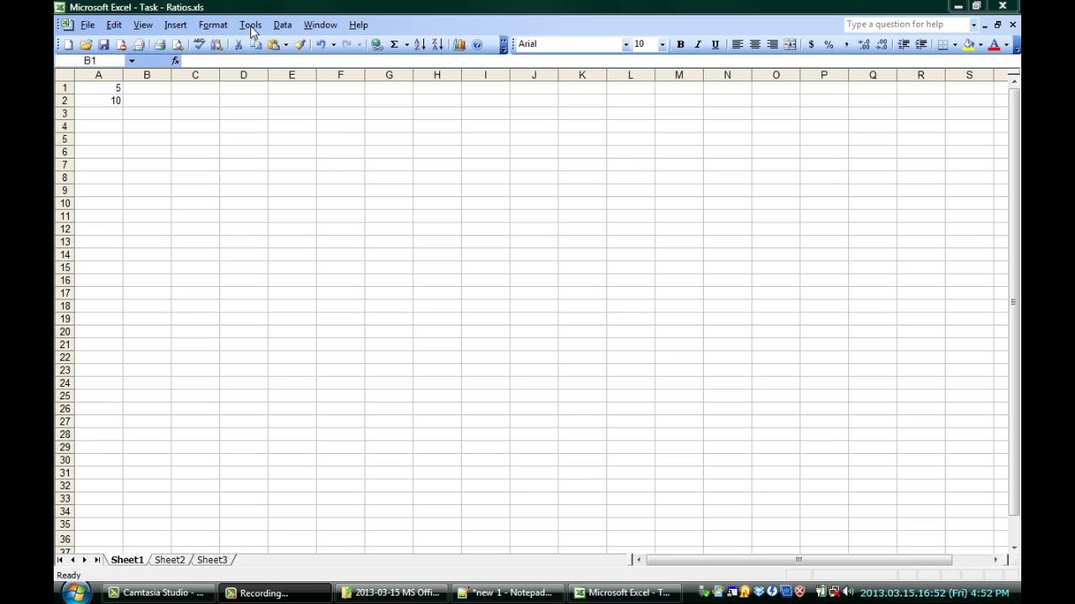
Step: Enable the Analysis ToolPak add-in via Tools > Add-Ins, then select cell B1
{"action": "left_click", "coordinate": [249, 24]}
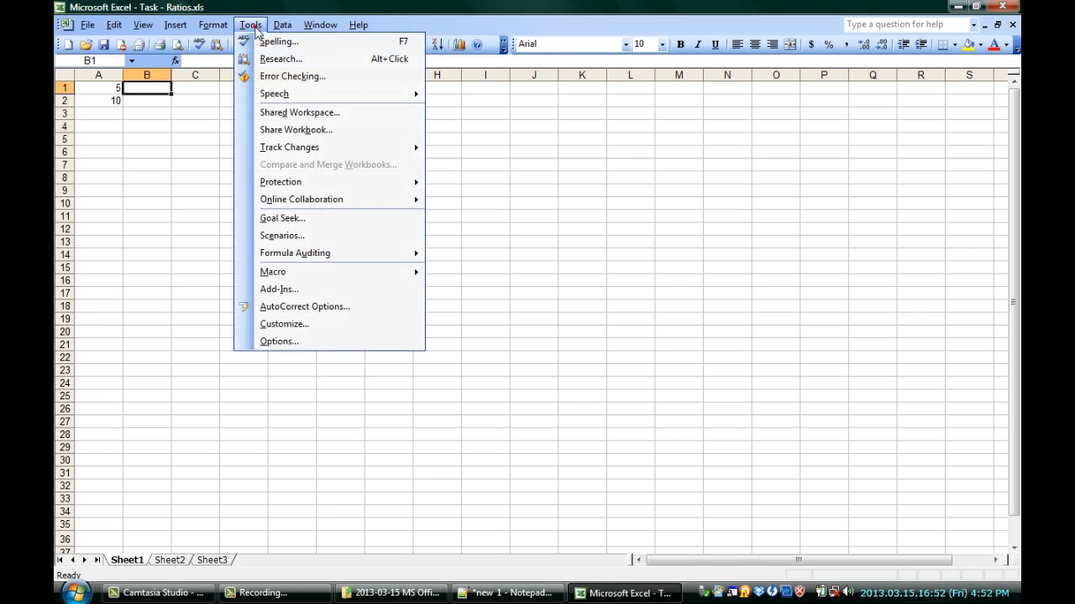
{"action": "left_click", "coordinate": [277, 288]}
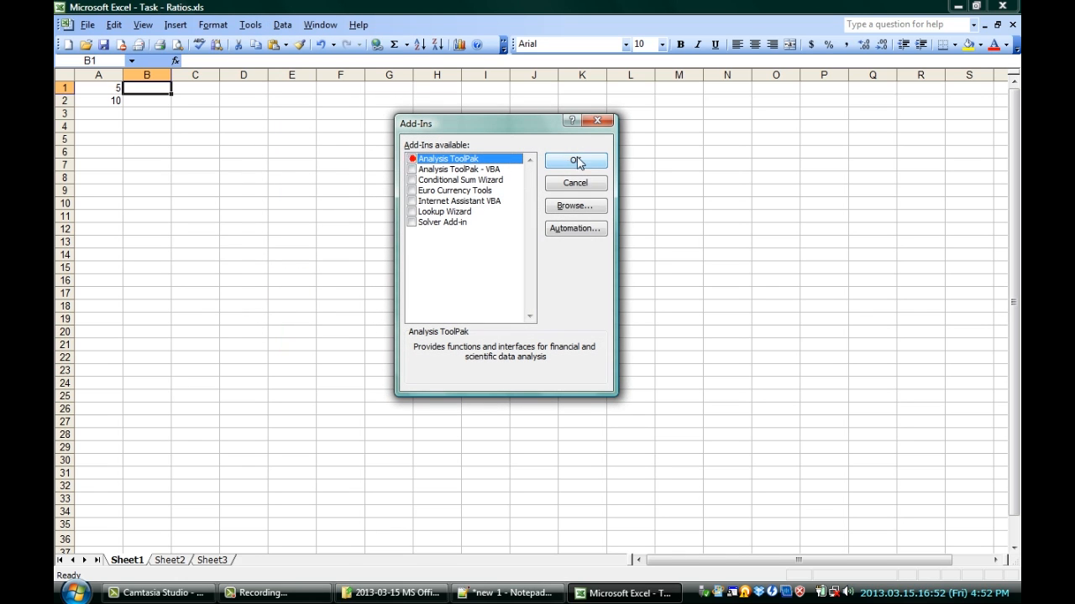
{"action": "left_click", "coordinate": [412, 159]}
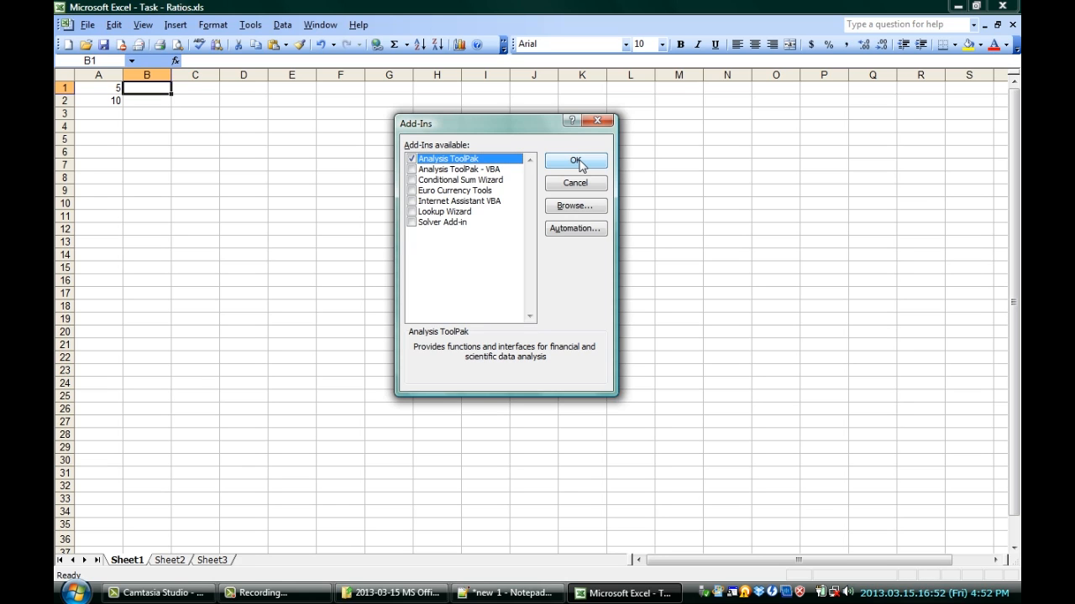
{"action": "left_click", "coordinate": [576, 161]}
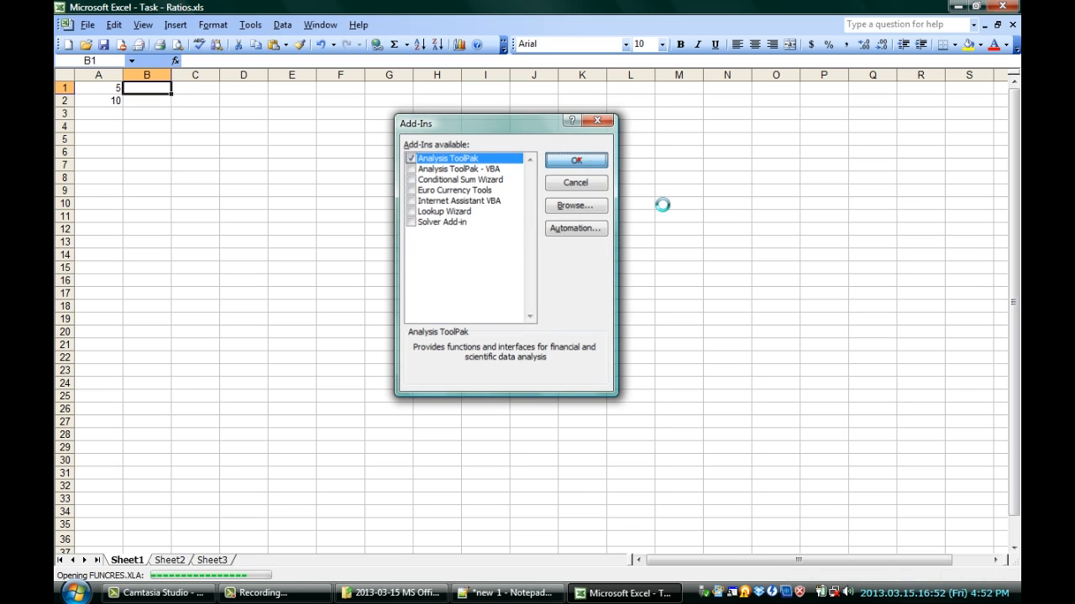
{"action": "left_click", "coordinate": [576, 160]}
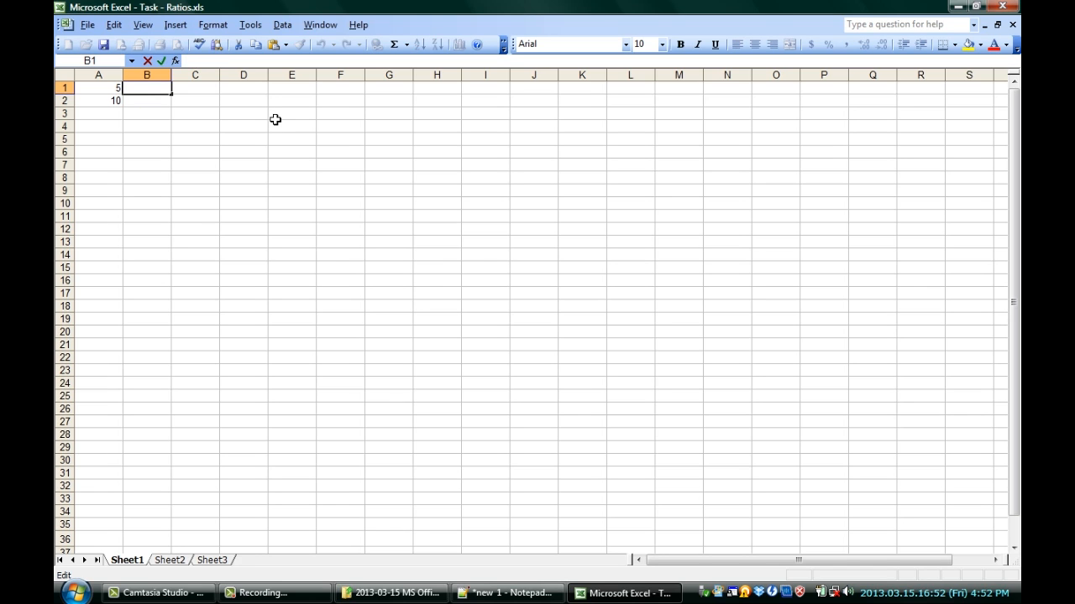
Step: Enter =CONCATENATE(TEXT(A1/GCD(A1,A2),0),":",TEXT(A2/GCD(A1,A2),0)) into B1
{"action": "type", "text": "=CONCATENATE(TEXT(A1/GCD(A1,A2),0),\":\",TEXT(A2/GCD(A1,A2),0))"}
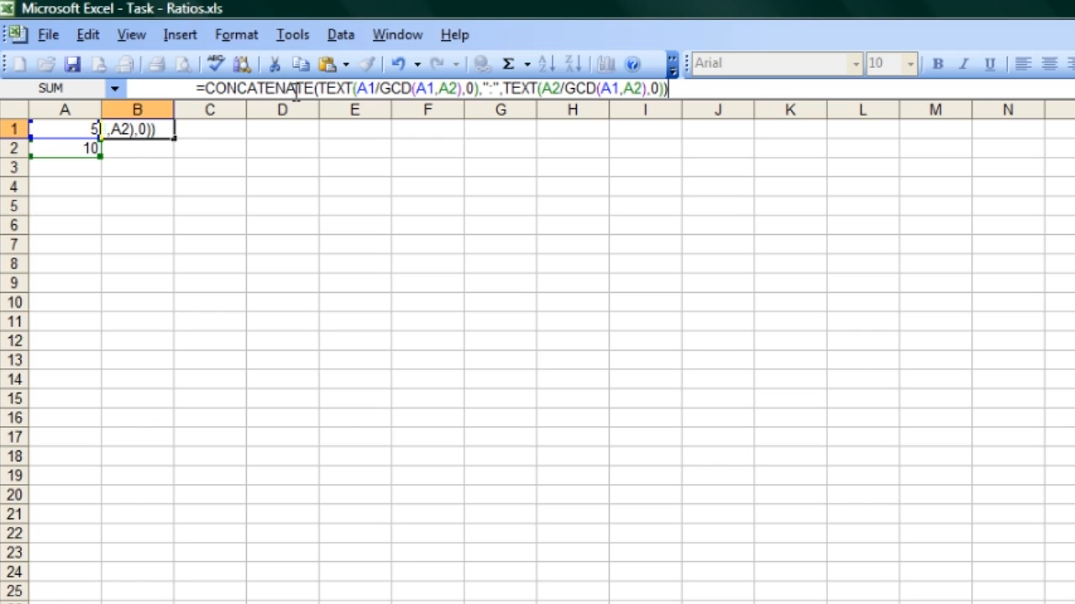
{"action": "mouse_move", "coordinate": [332, 101]}
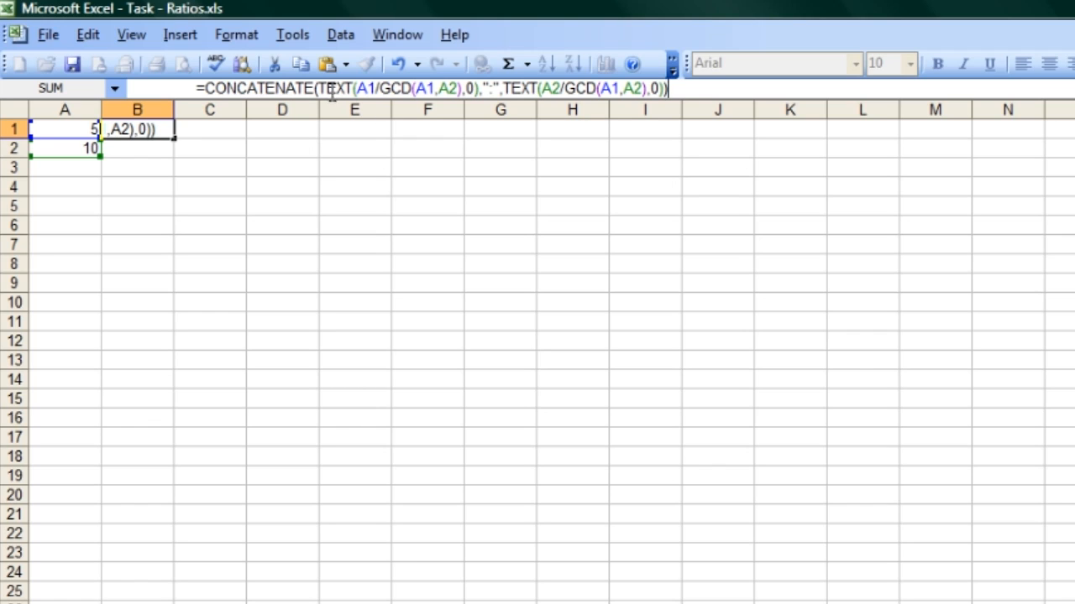
{"action": "left_click", "coordinate": [351, 88]}
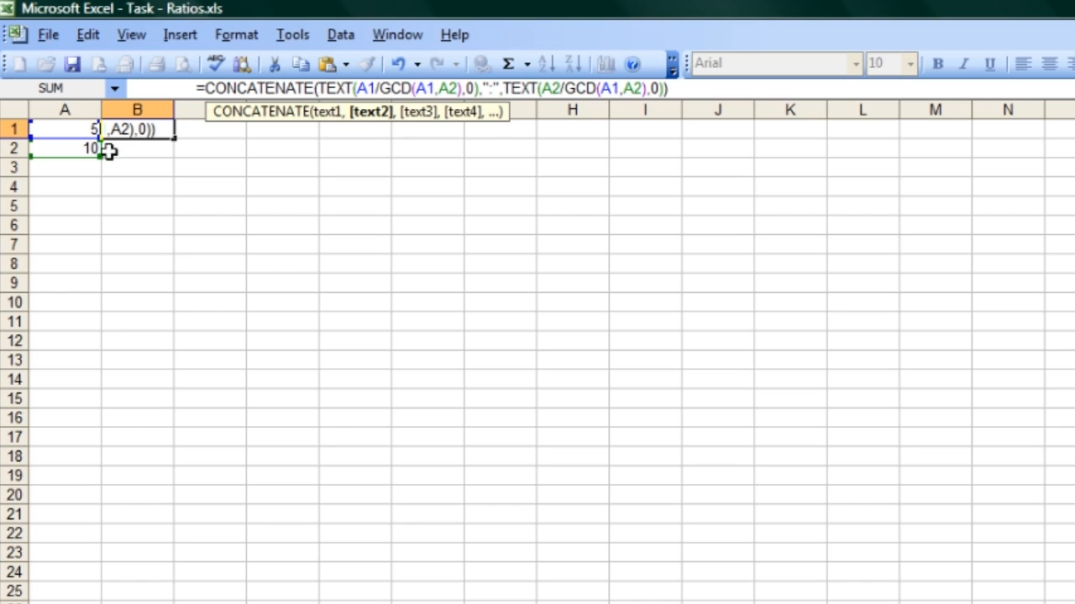
{"action": "mouse_move", "coordinate": [295, 165]}
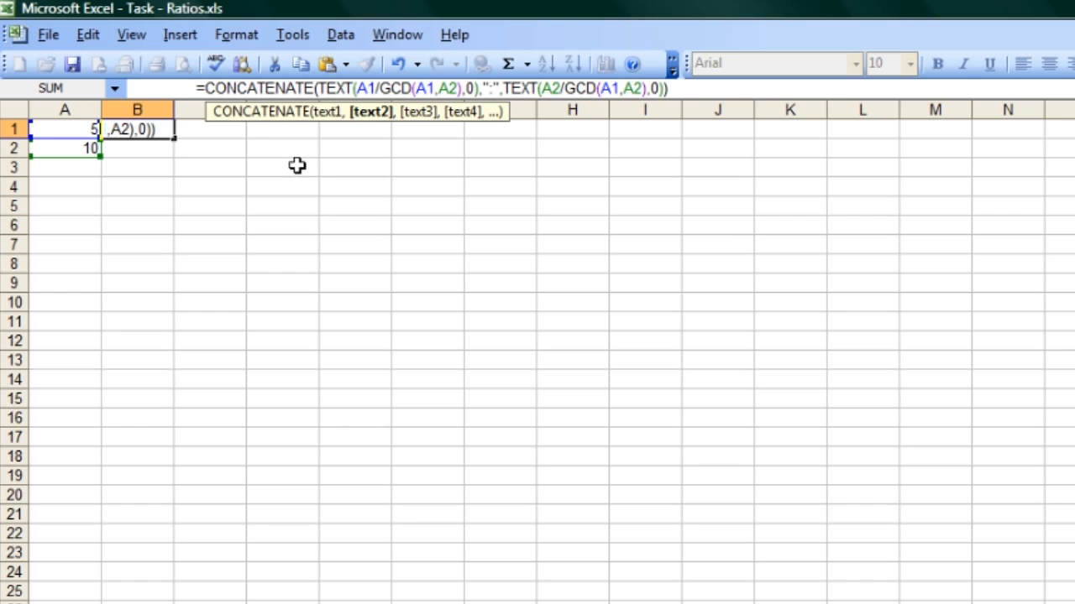
{"action": "mouse_move", "coordinate": [298, 168]}
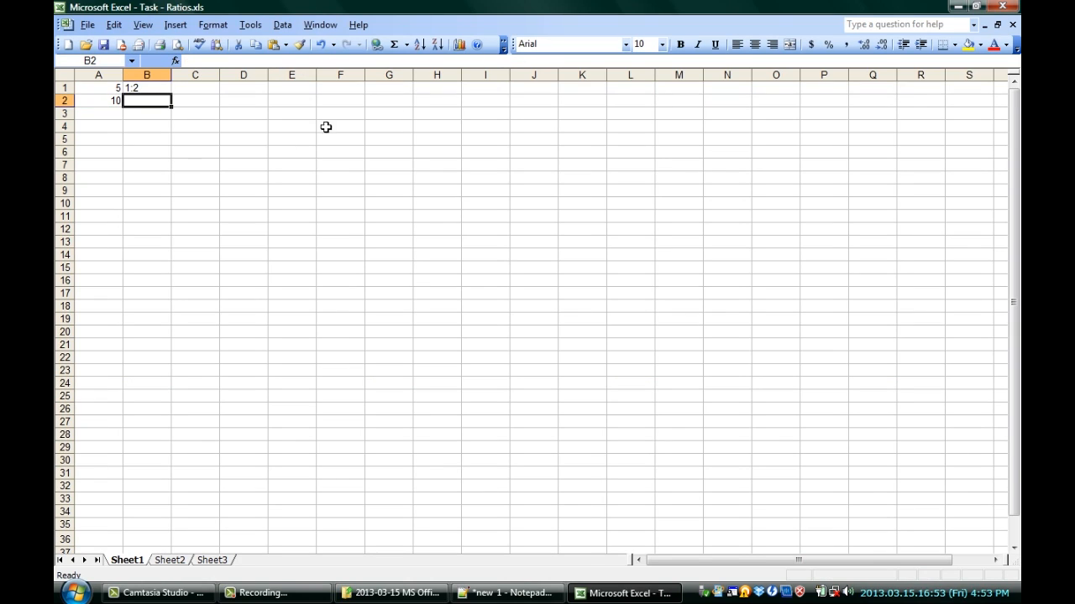
{"action": "mouse_move", "coordinate": [180, 165]}
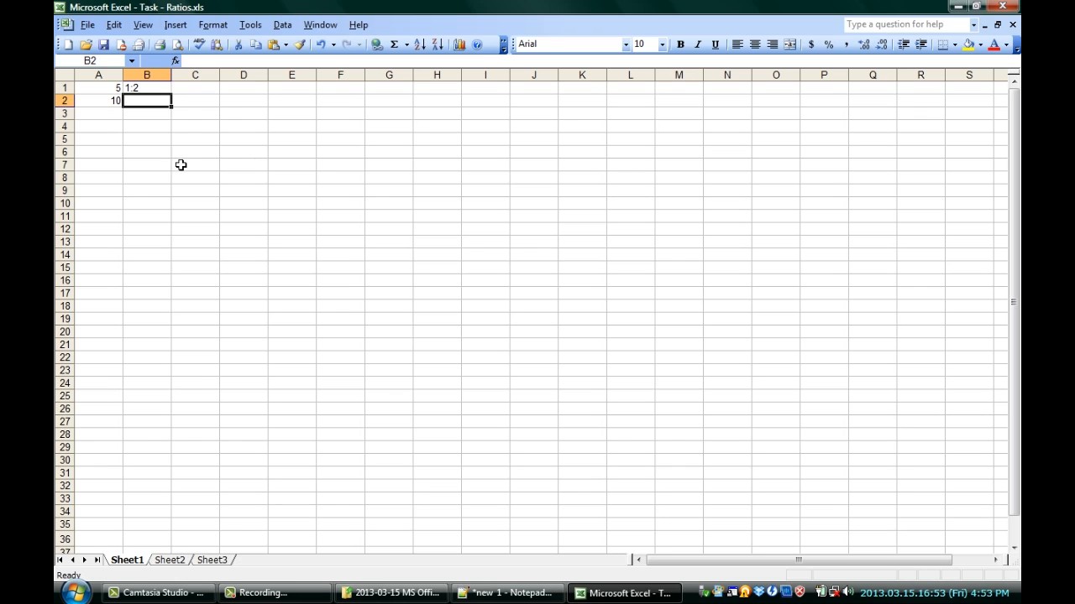
Step: Select cell A2 to change its value to 25
{"action": "left_click", "coordinate": [98, 101]}
{"action": "type", "text": "25"}
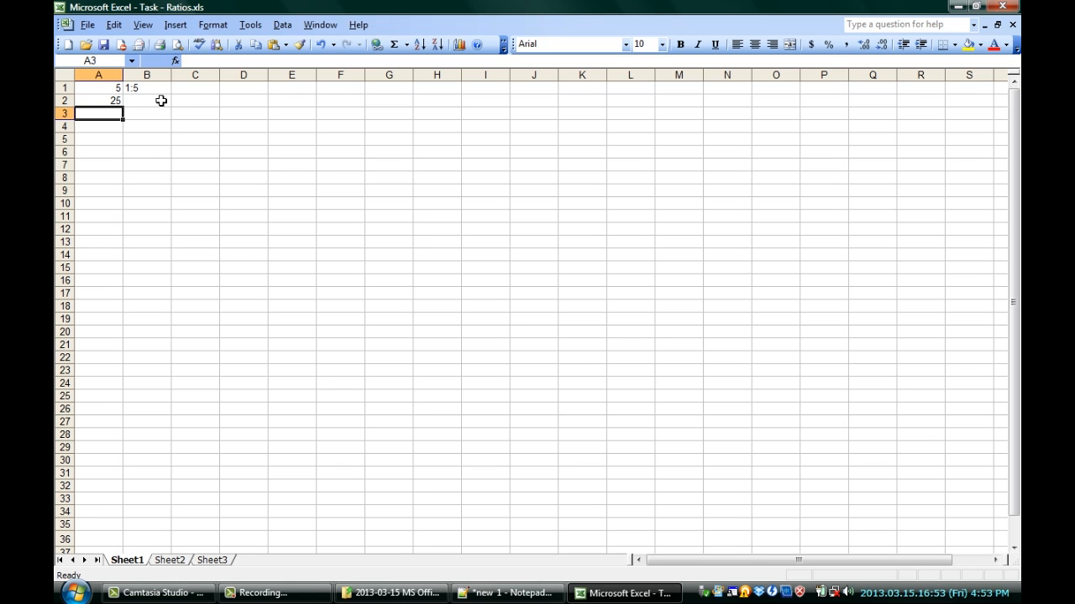
{"action": "mouse_move", "coordinate": [273, 163]}
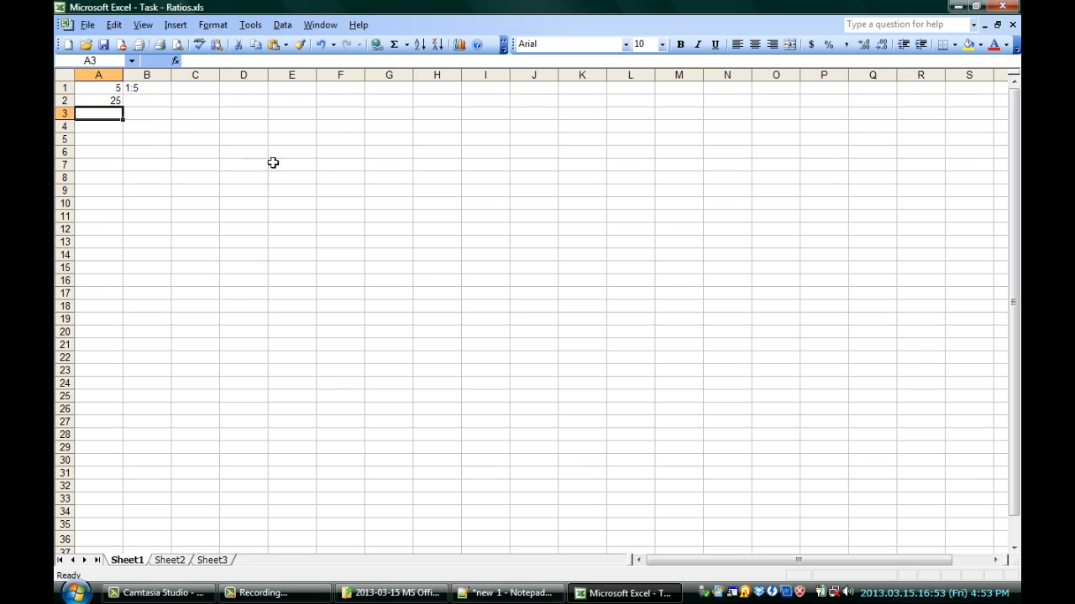